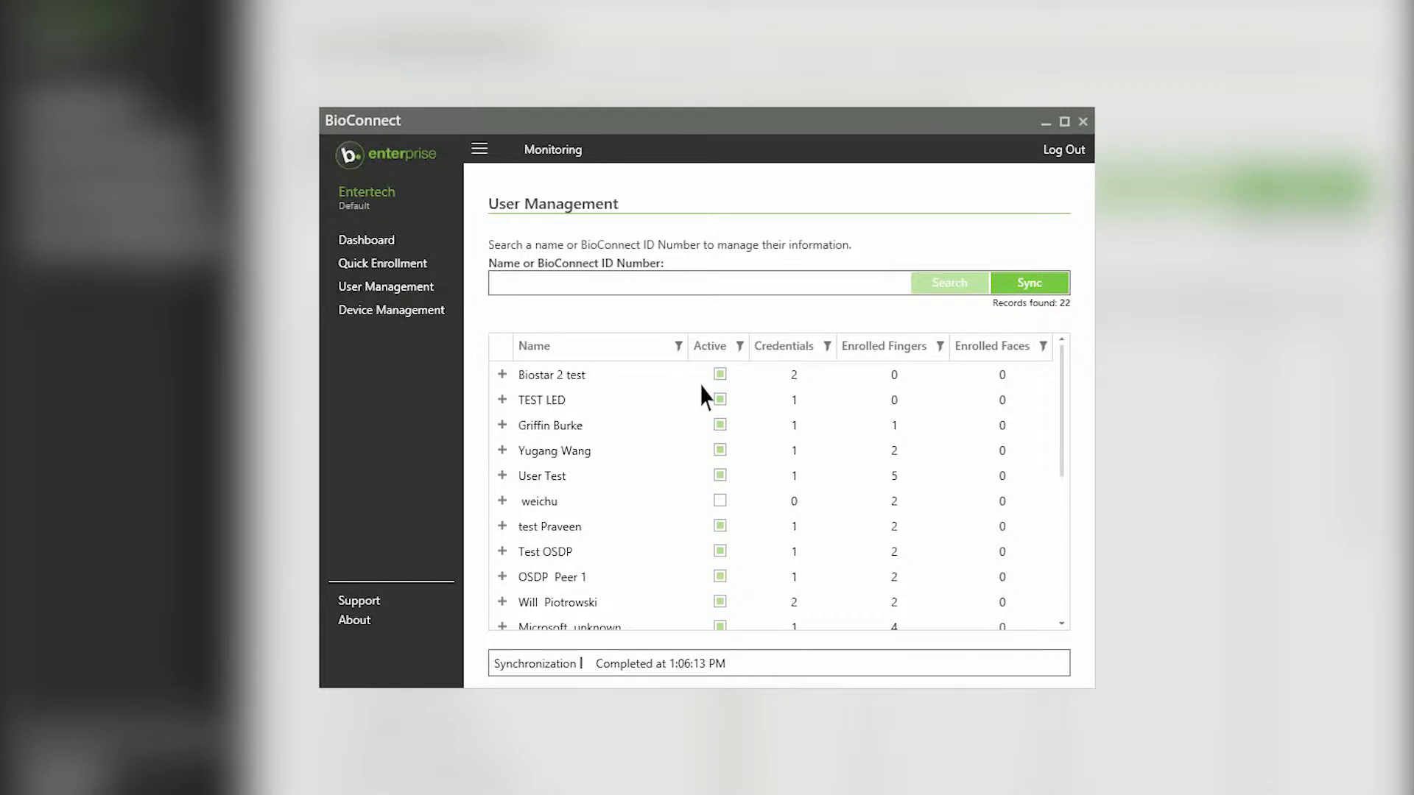
Sort the 22-user User Management list ascending by the Name column
click(534, 346)
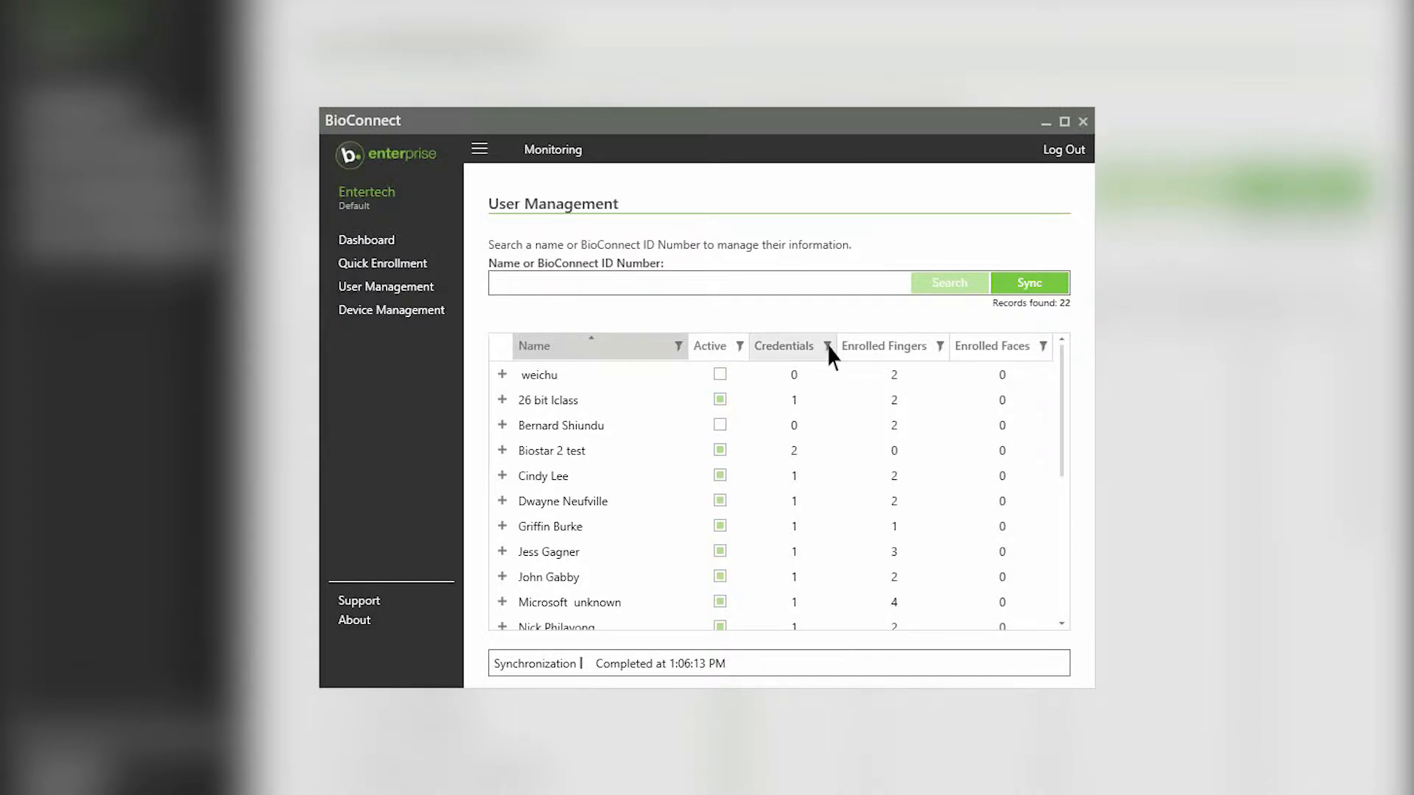
click(827, 345)
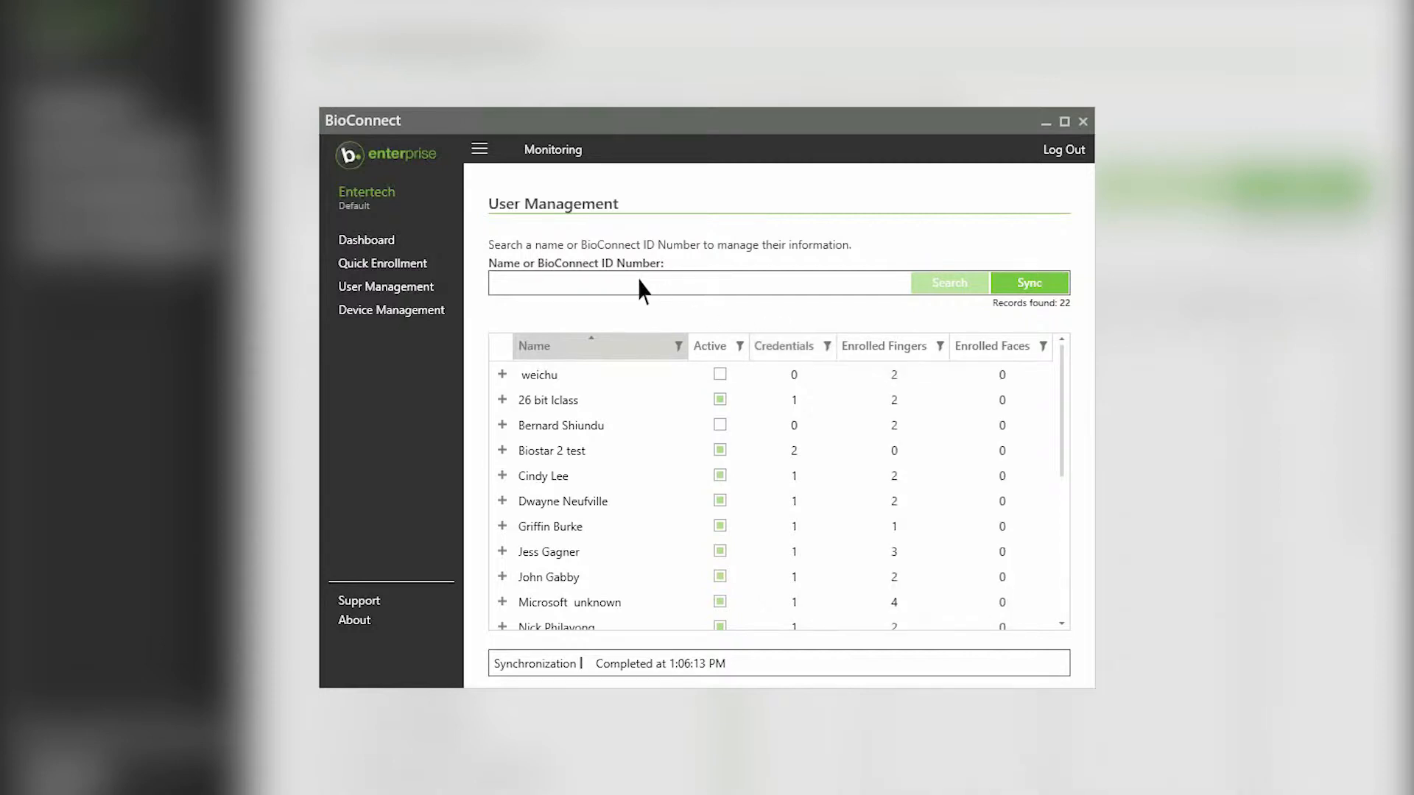
Search users by name for 'User Test' to show the single matching record
click(947, 282)
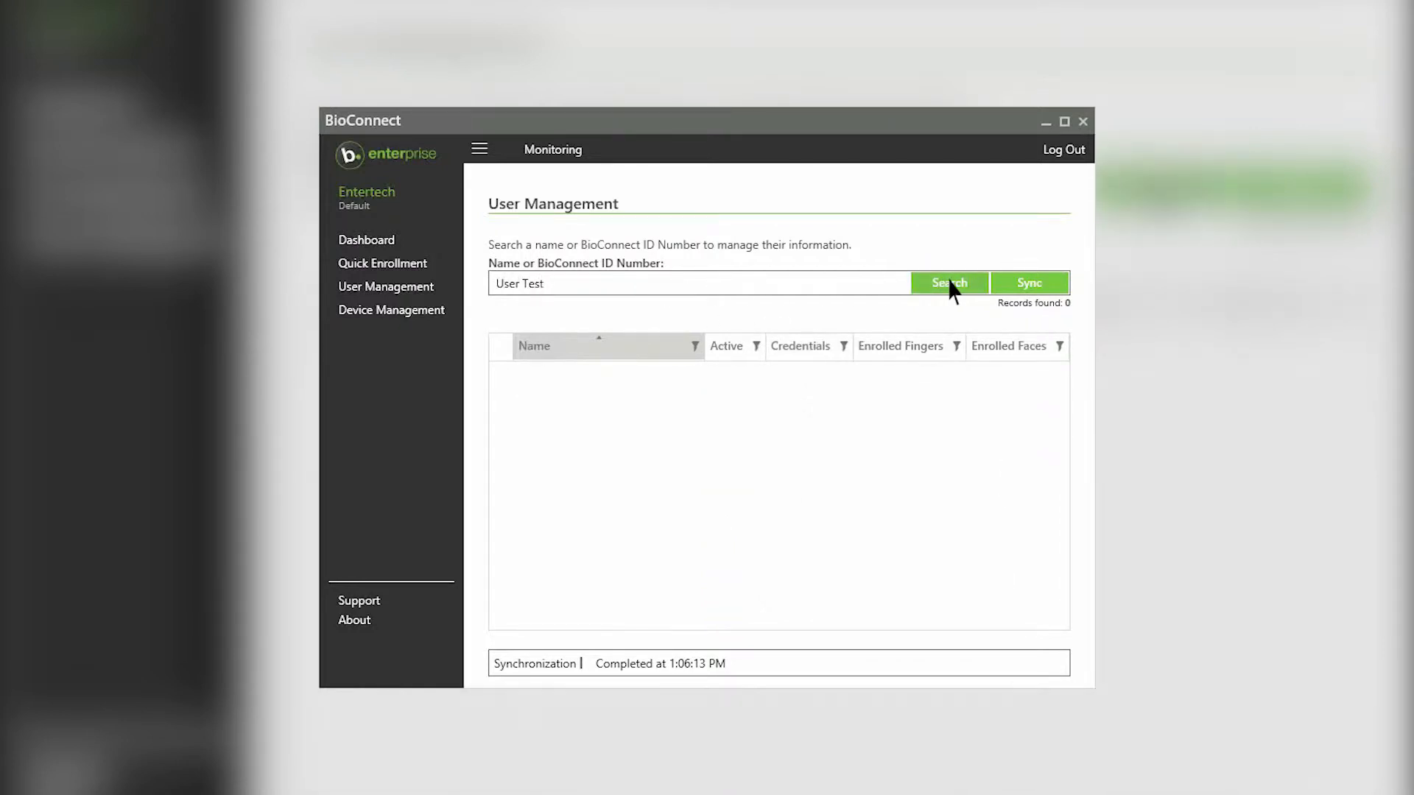
click(948, 283)
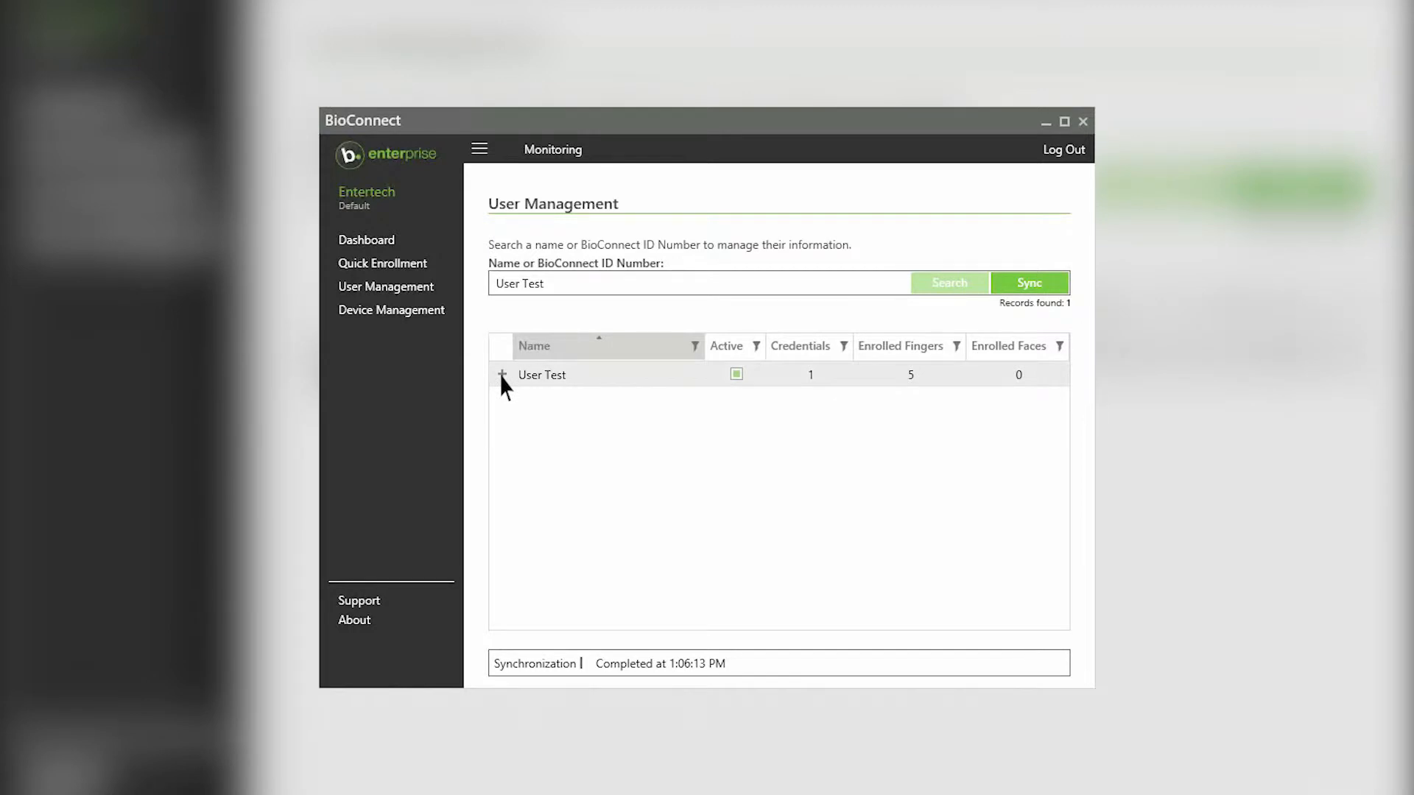
Expand User Test's record and show its three Left Thumb fingerprint templates under Biometrics
click(502, 374)
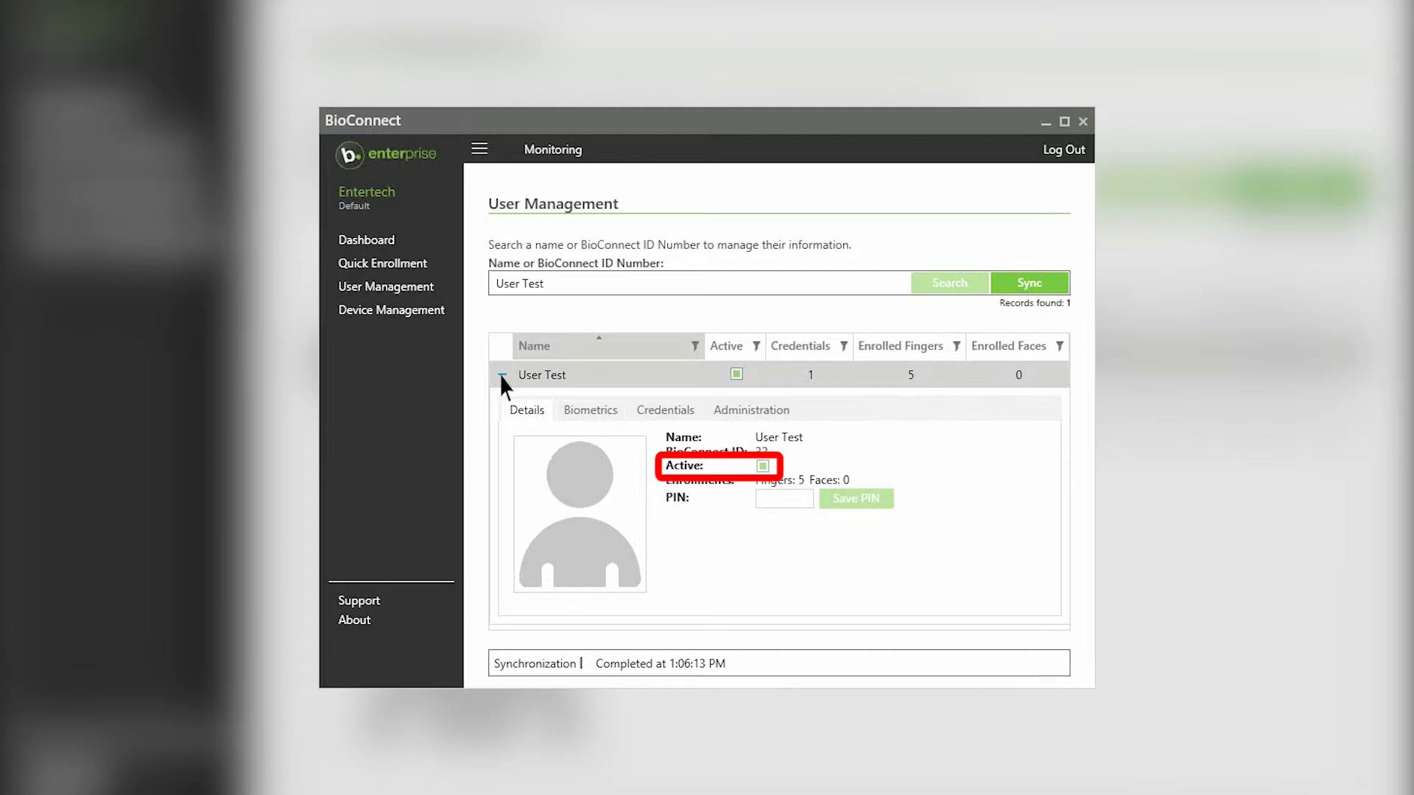
click(590, 410)
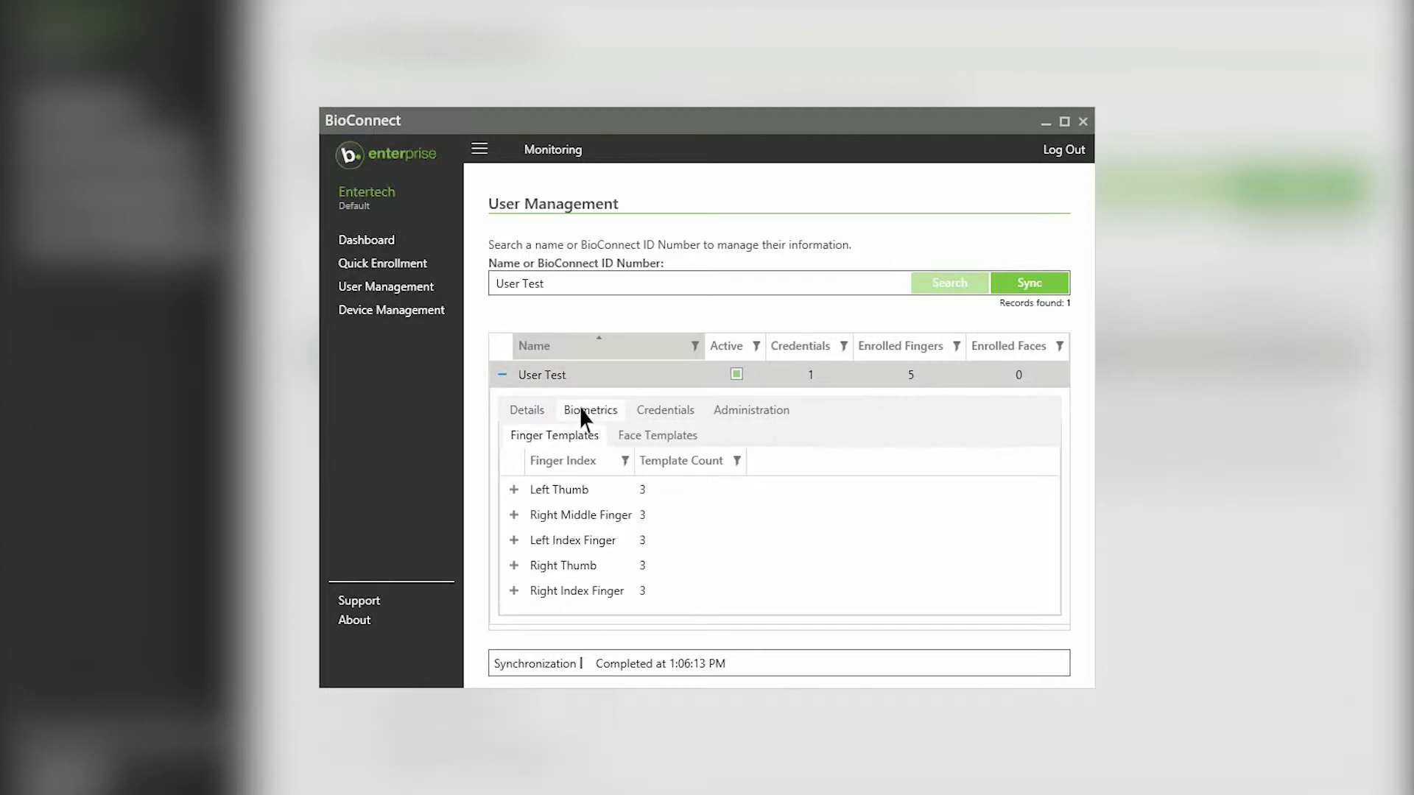
mouse_move(575, 433)
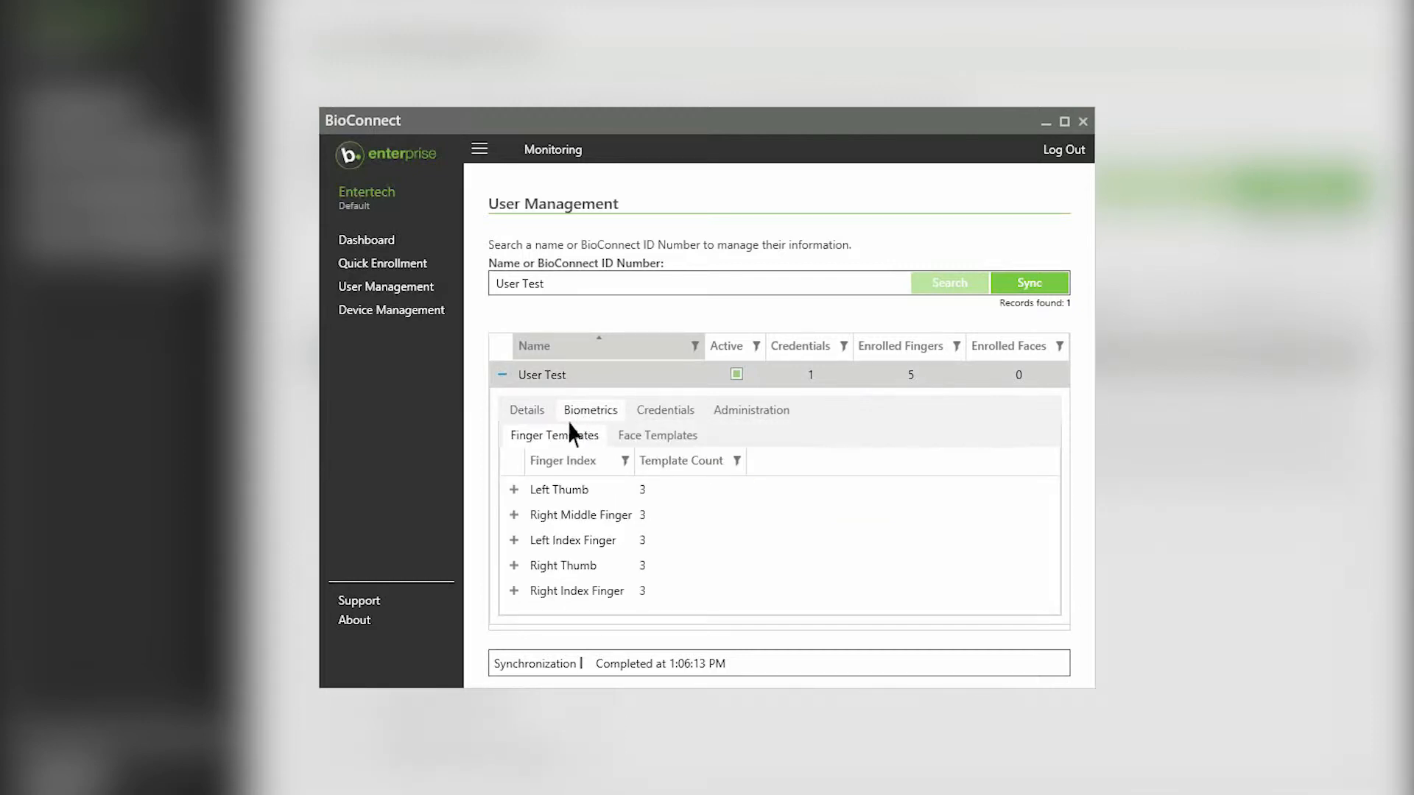
click(514, 489)
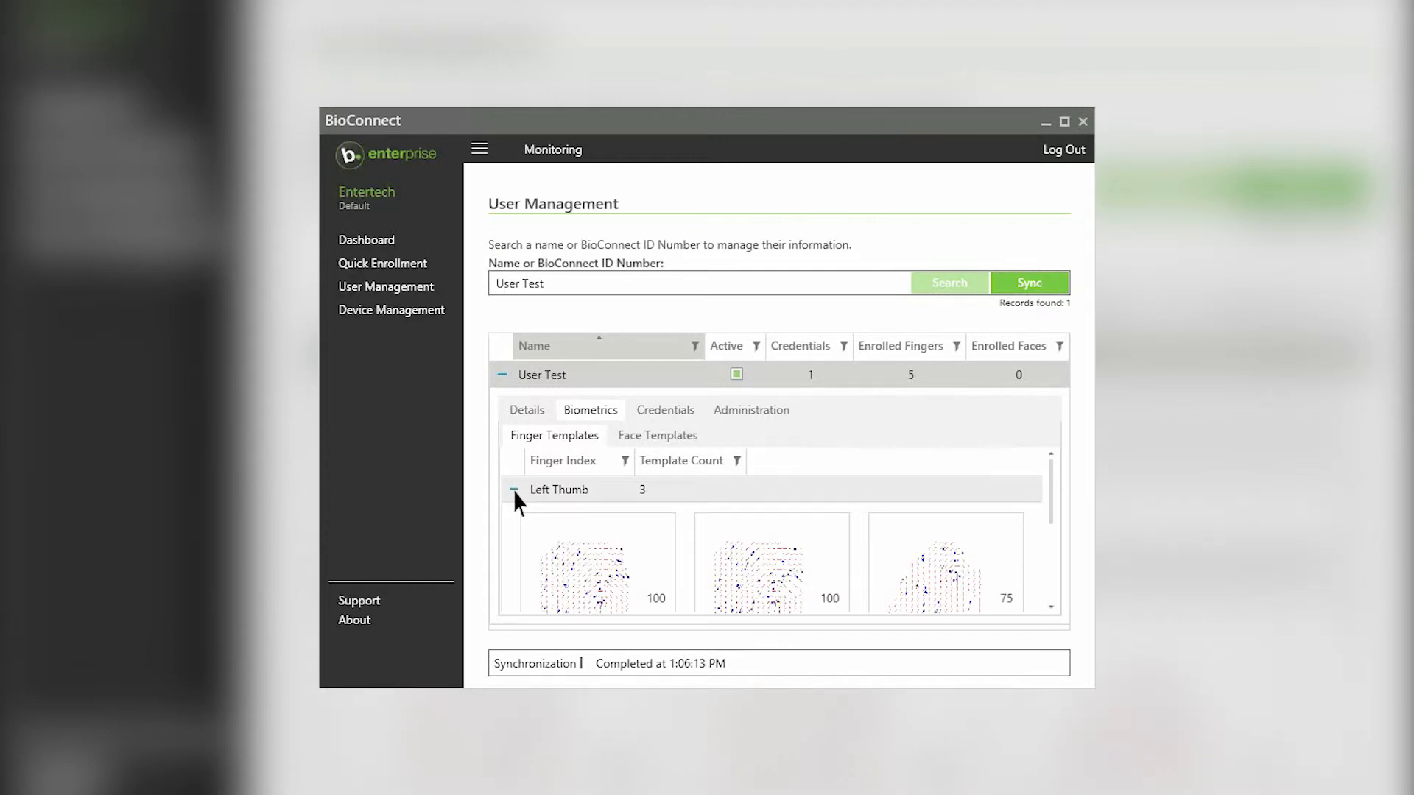
Display User Test's Credentials tab listing active badge 7778788
click(665, 409)
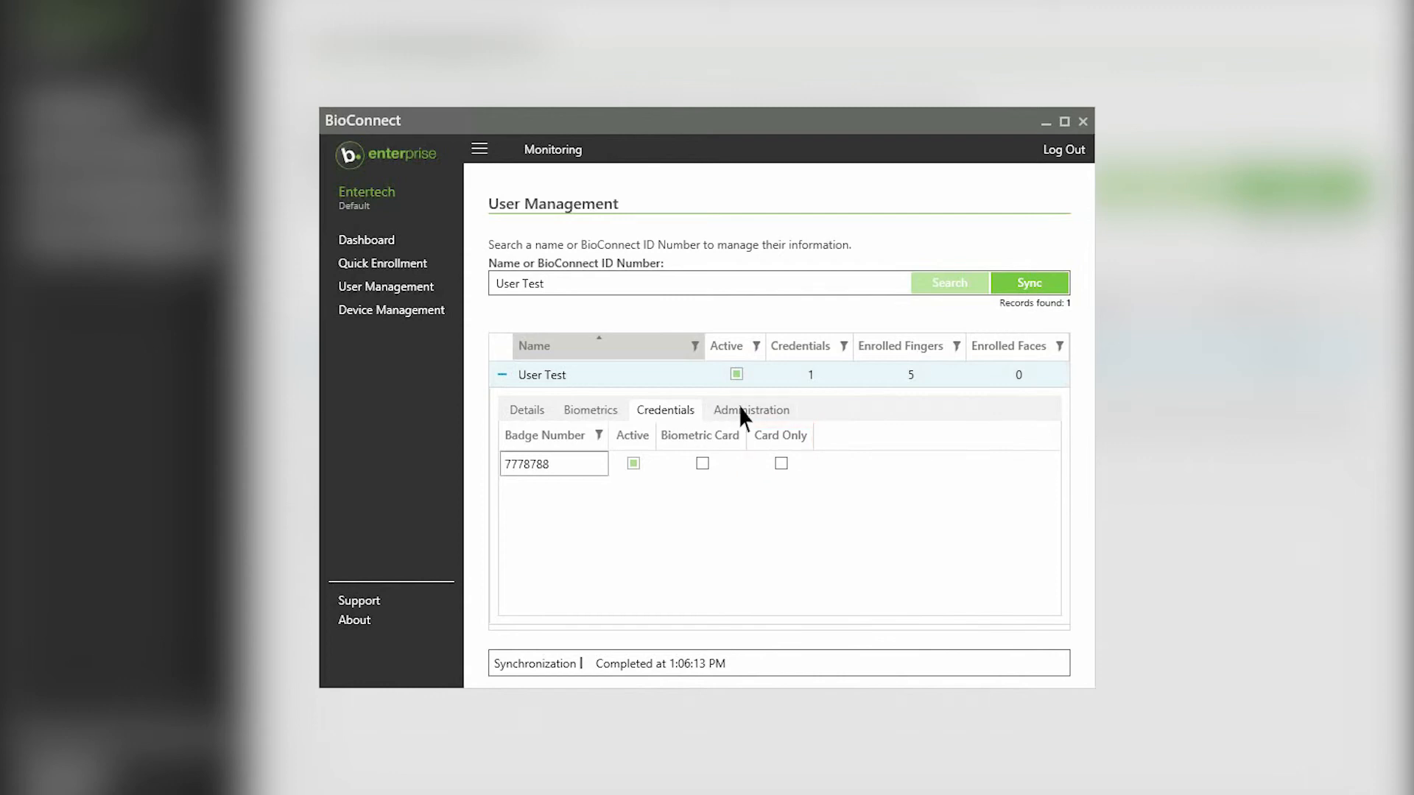
View User Test's administrator rights across three locations, then sync user data
click(750, 410)
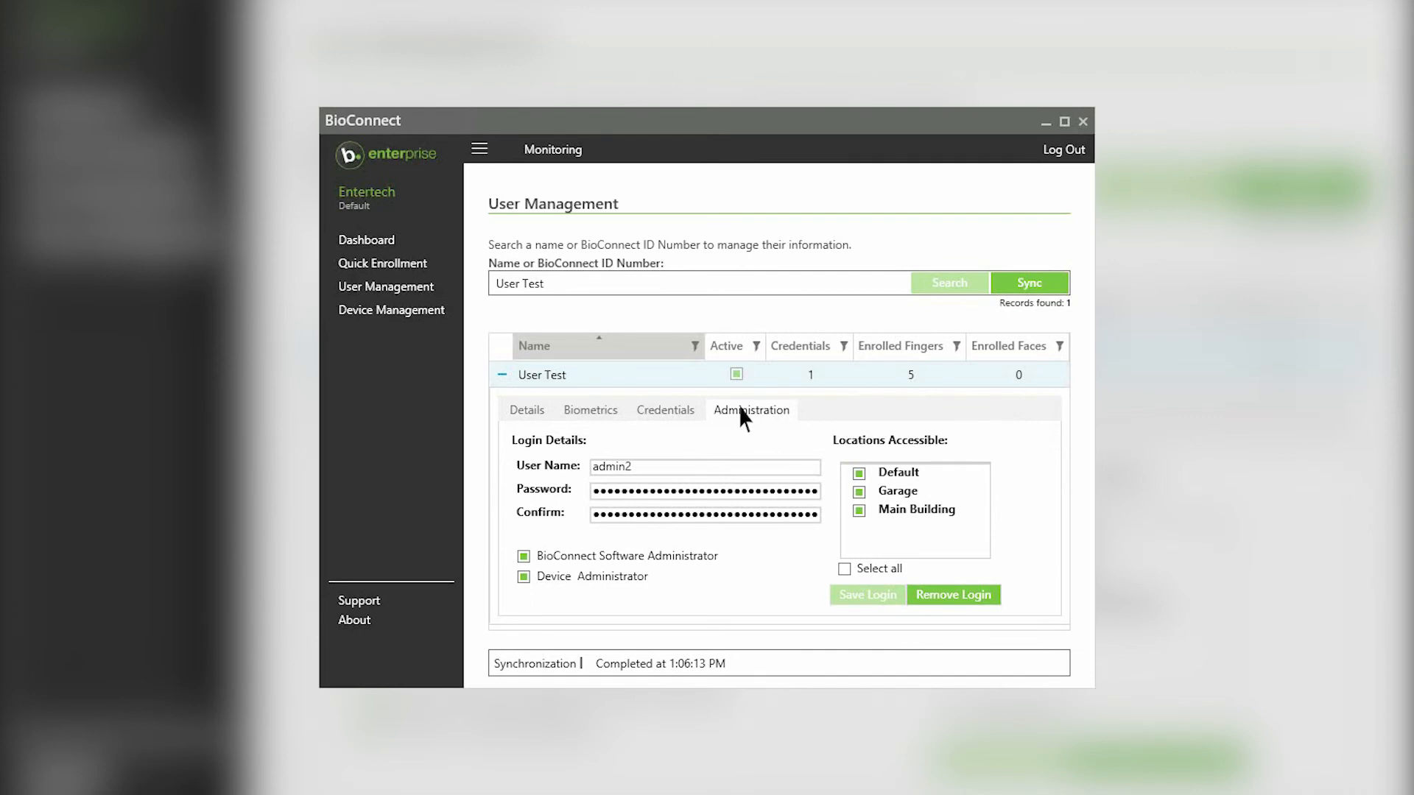
mouse_move(958, 330)
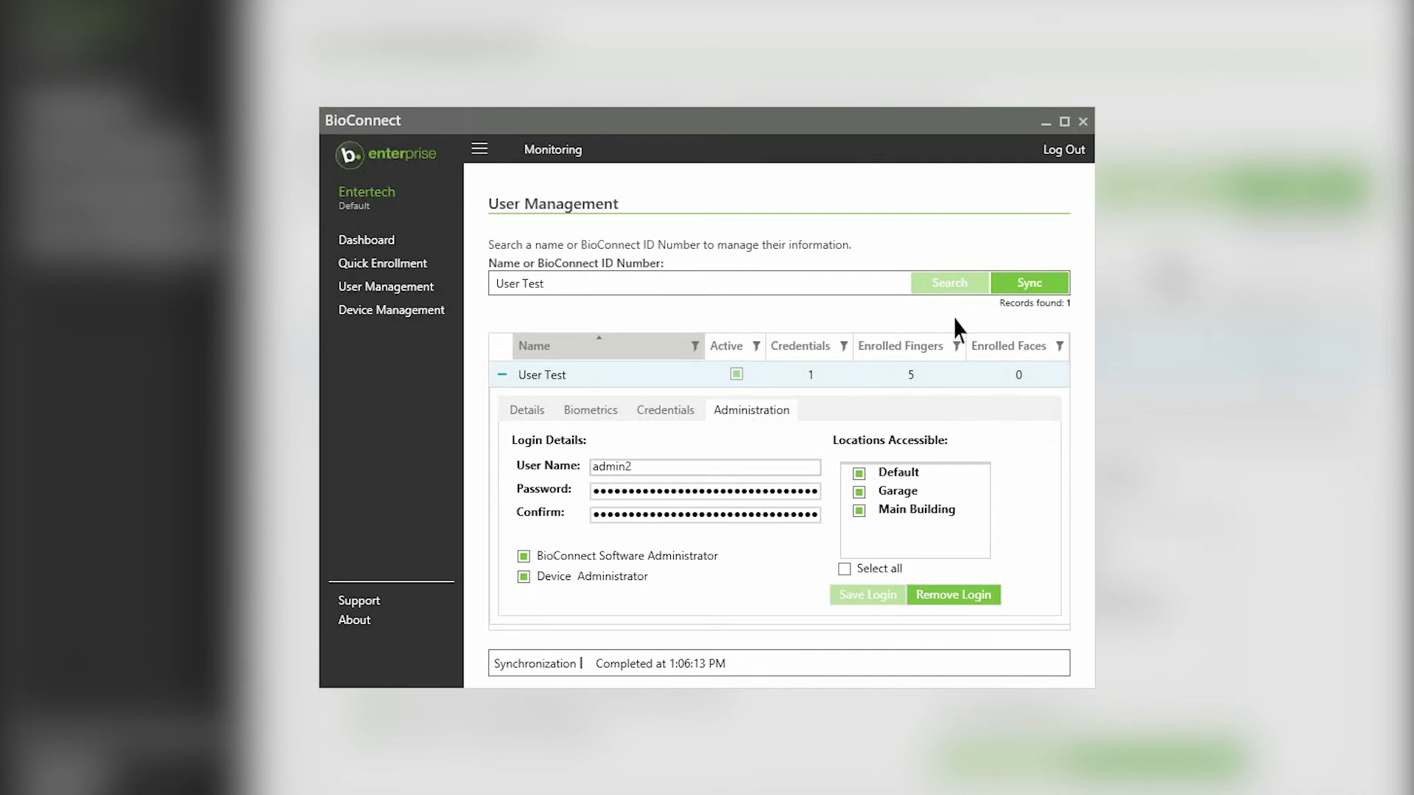
click(1029, 282)
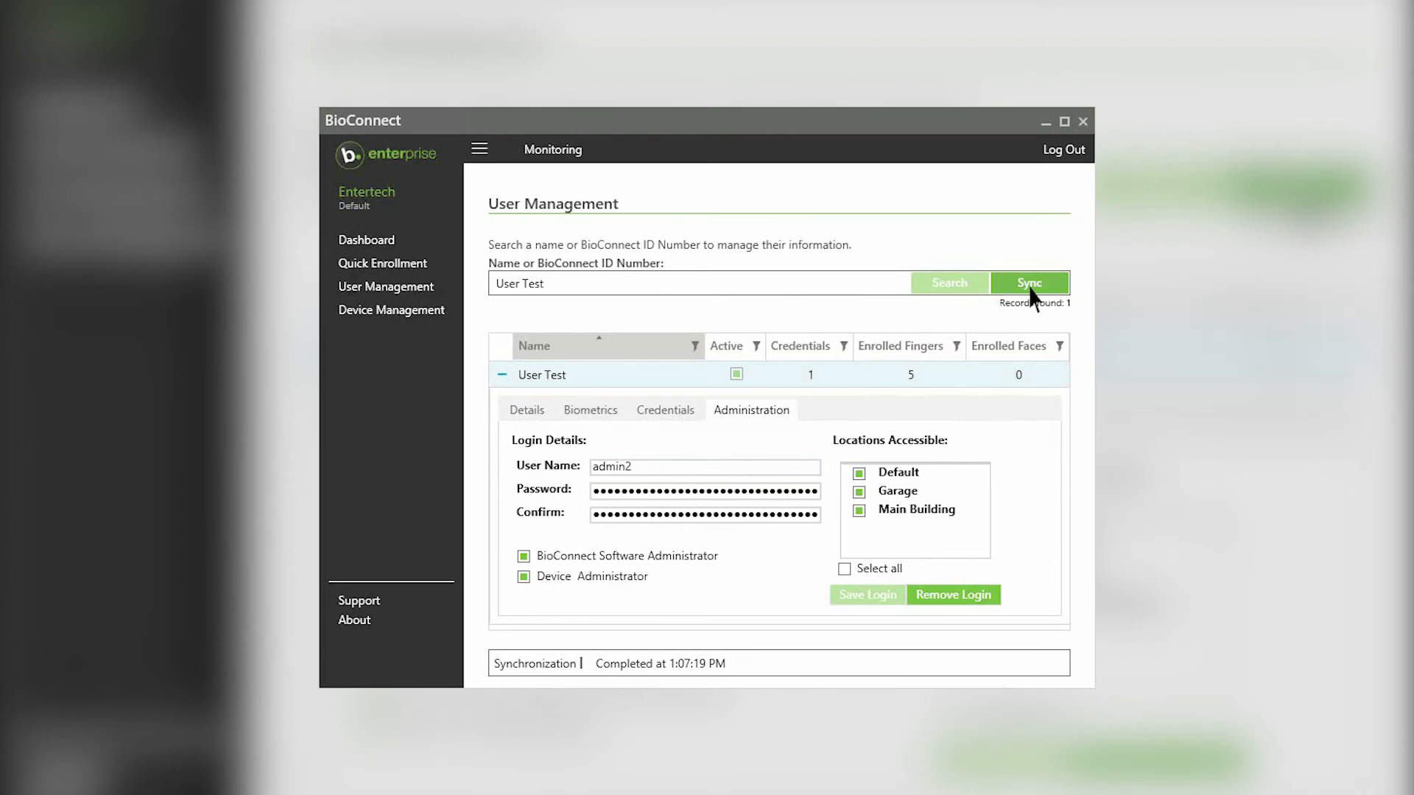